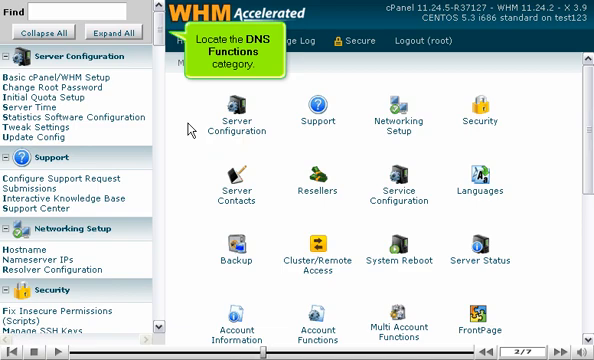
mouse_move(191, 129)
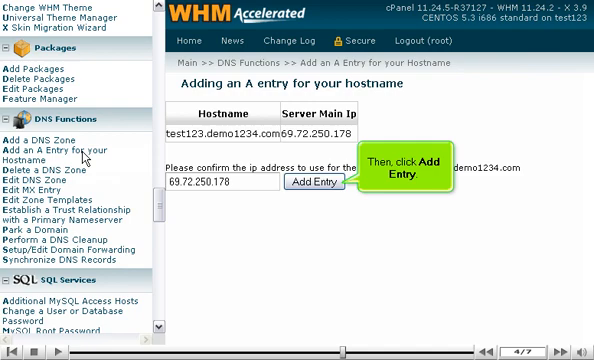
mouse_move(122, 164)
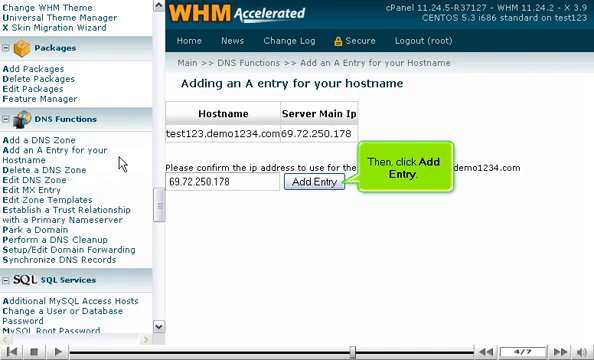
- Submit the A entry for test123.demo1234.com with IP 69.72.250.178
left_click(317, 182)
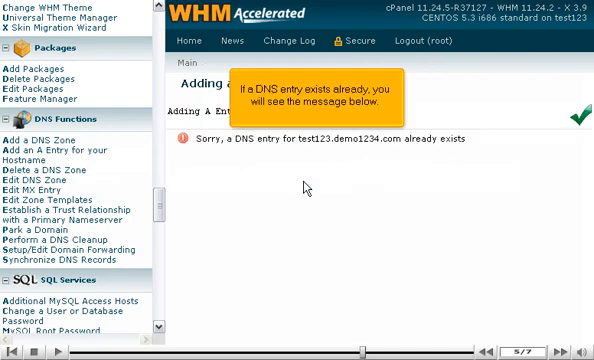